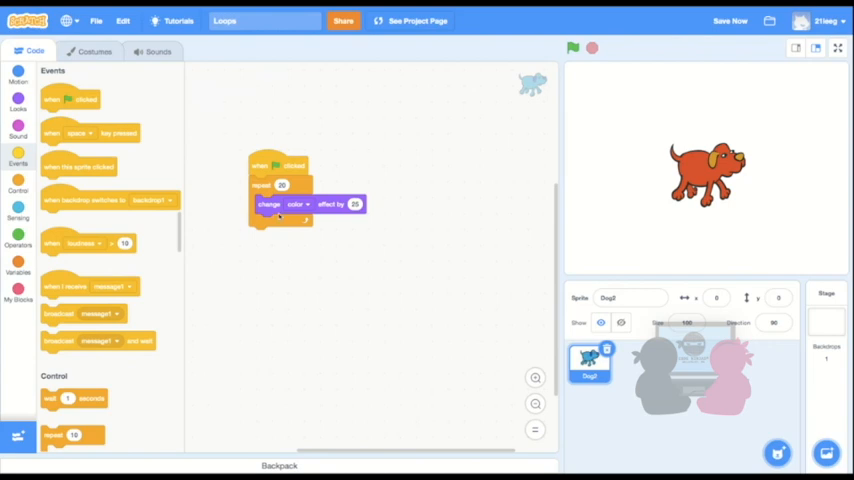
# Step: Put move 10 steps inside a repeat 10 loop under when flag clicked
pyautogui.click(18, 78)
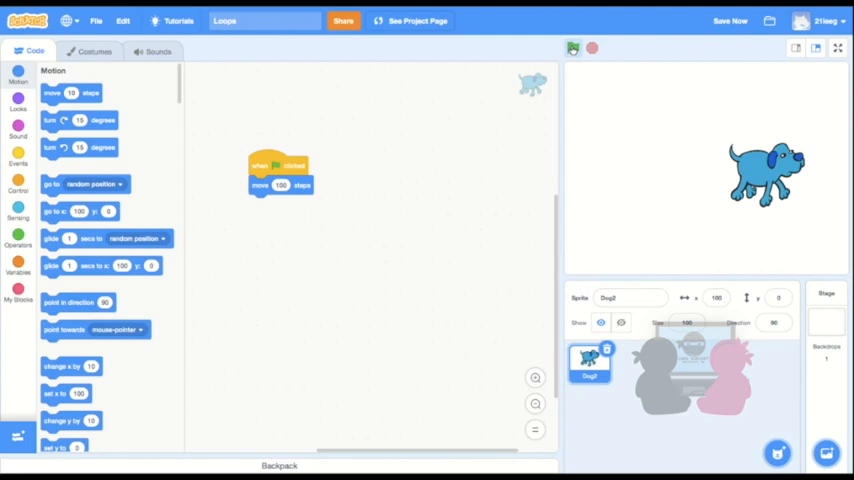
pyautogui.click(18, 185)
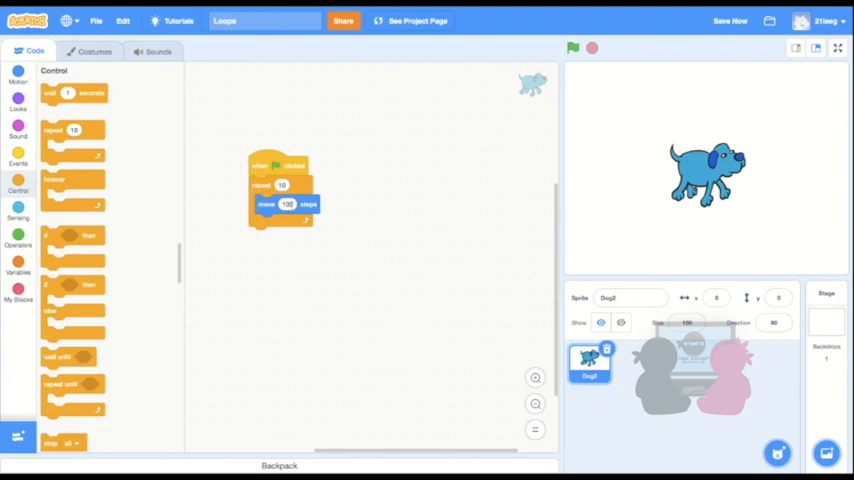
pyautogui.click(288, 205)
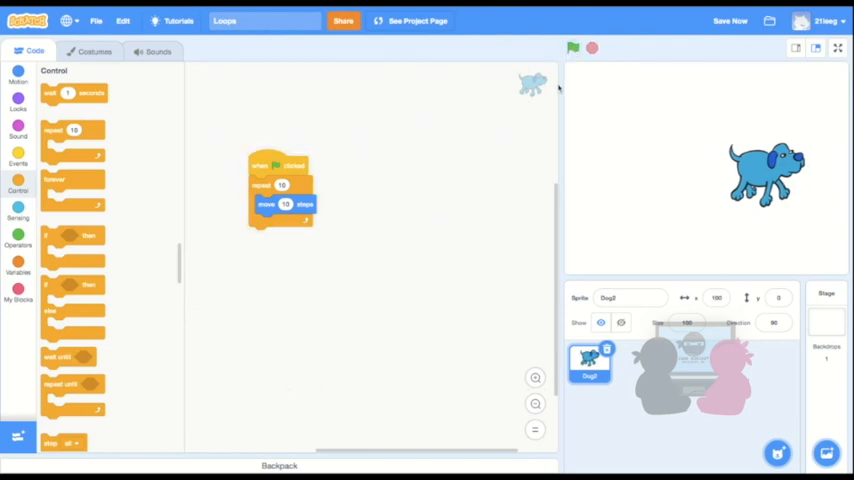
pyautogui.moveTo(559, 88)
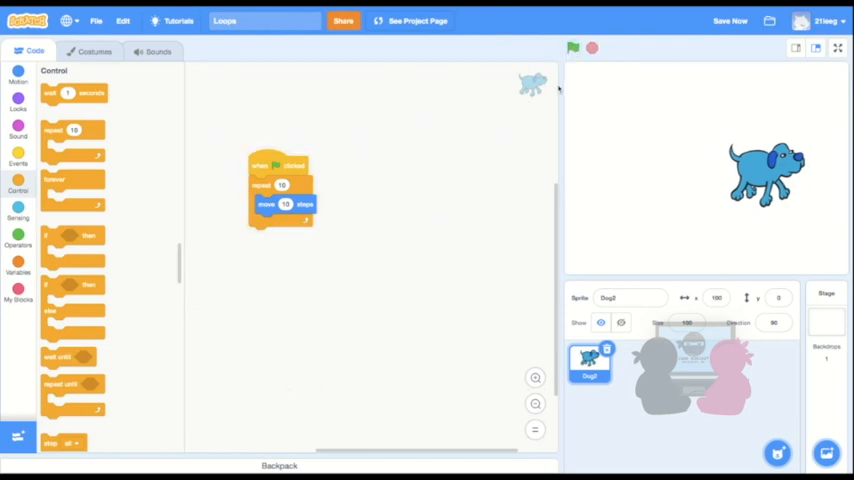
# Step: Recentre the dog, then run the loop before and after adding the 0.1-second wait
pyautogui.click(572, 48)
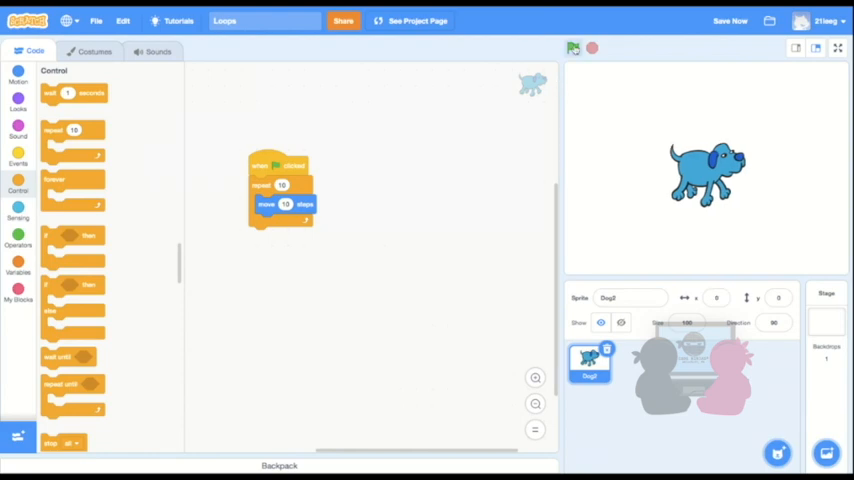
pyautogui.click(573, 48)
pyautogui.write('0.1')
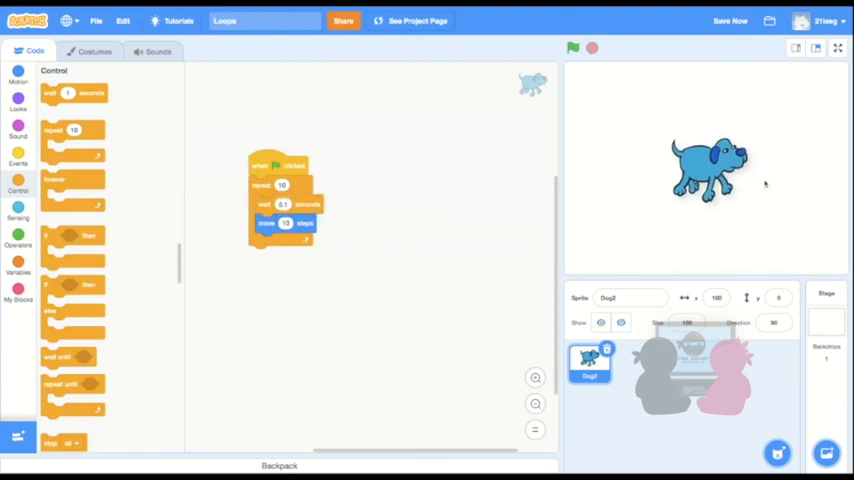
pyautogui.click(573, 48)
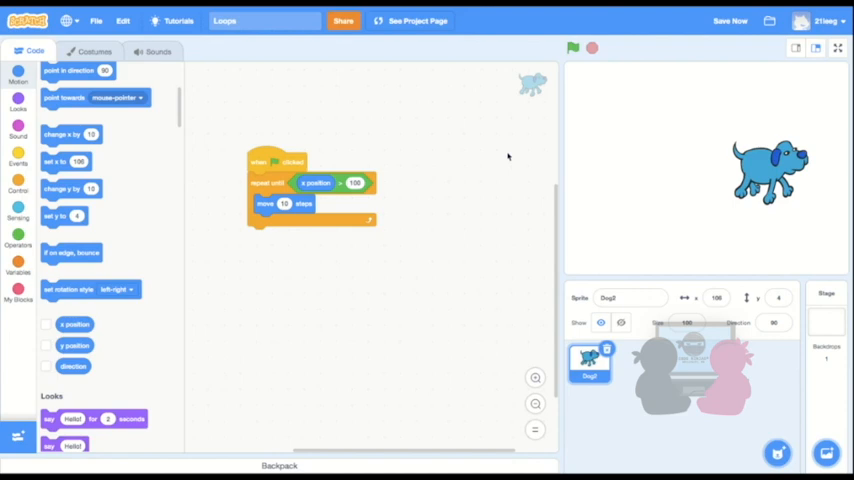
pyautogui.moveTo(158, 158)
pyautogui.write('2')
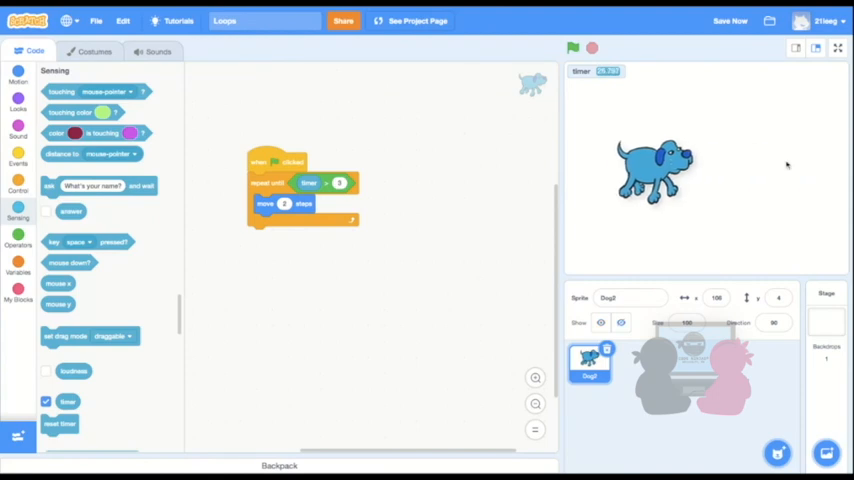
# Step: Run the repeat-until-timer-above-3 loop moving the dog 2 steps
pyautogui.click(573, 48)
pyautogui.write('yay!')
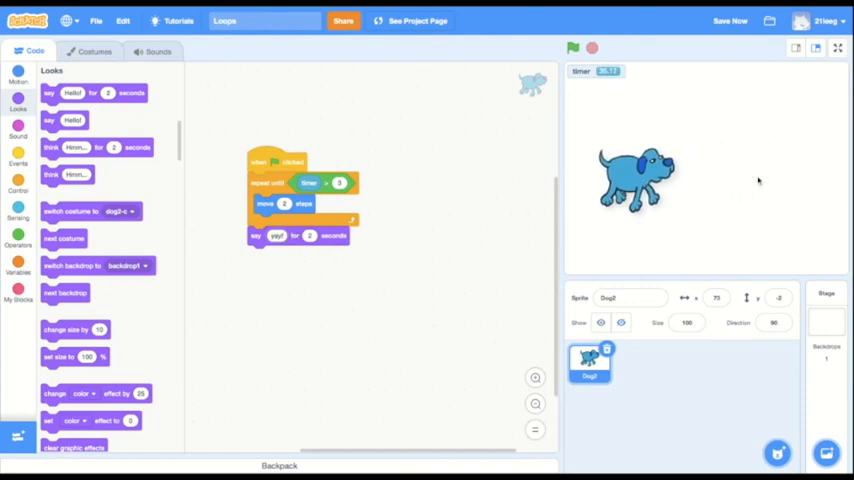
# Step: Run the script so the dog says yay! for 2 seconds after the loop
pyautogui.click(572, 47)
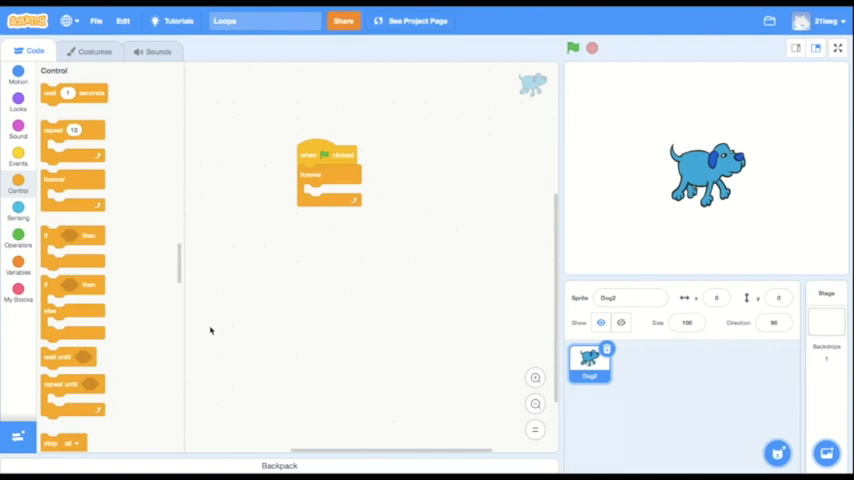
# Step: Place a turn 15 degrees block inside the forever loop
pyautogui.click(18, 120)
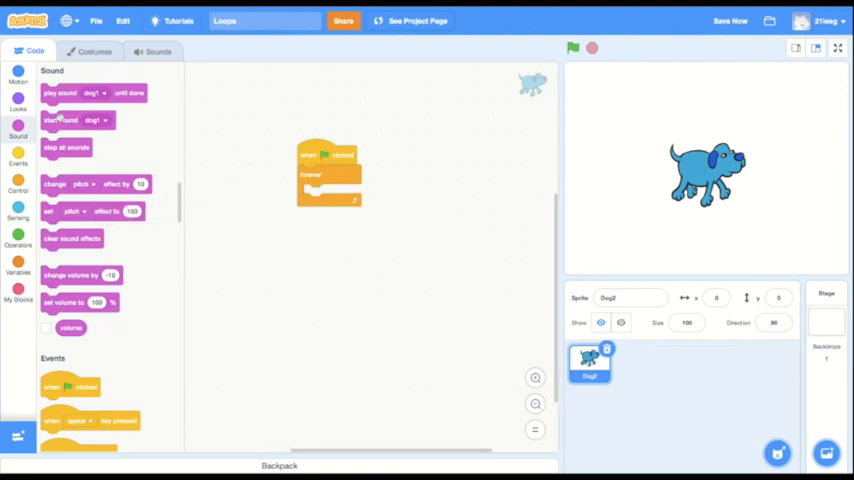
pyautogui.click(18, 78)
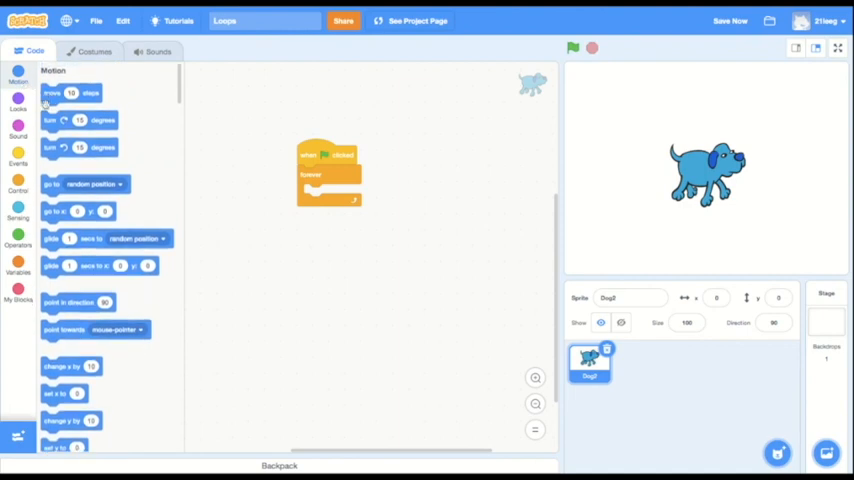
pyautogui.moveTo(80, 120); pyautogui.dragTo(330, 200)
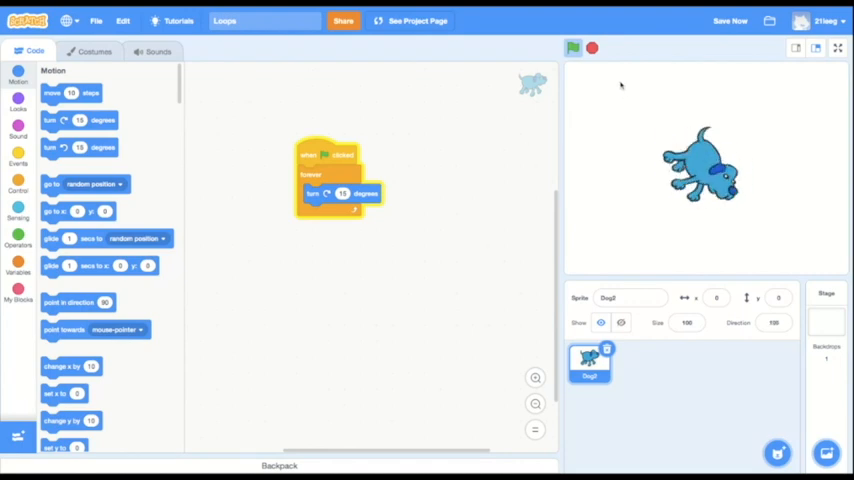
# Step: Stop the spinning dog, then run the space-key jump script (up 30, wait 0.2, down 30)
pyautogui.click(573, 48)
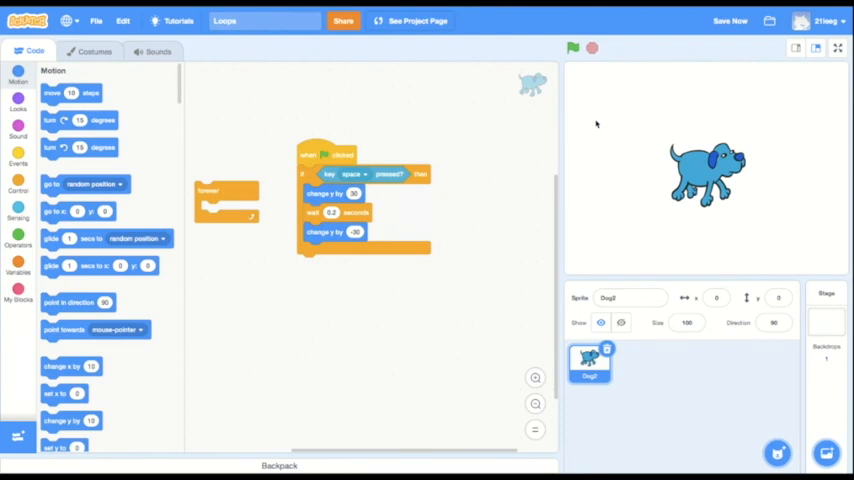
pyautogui.moveTo(260, 180)
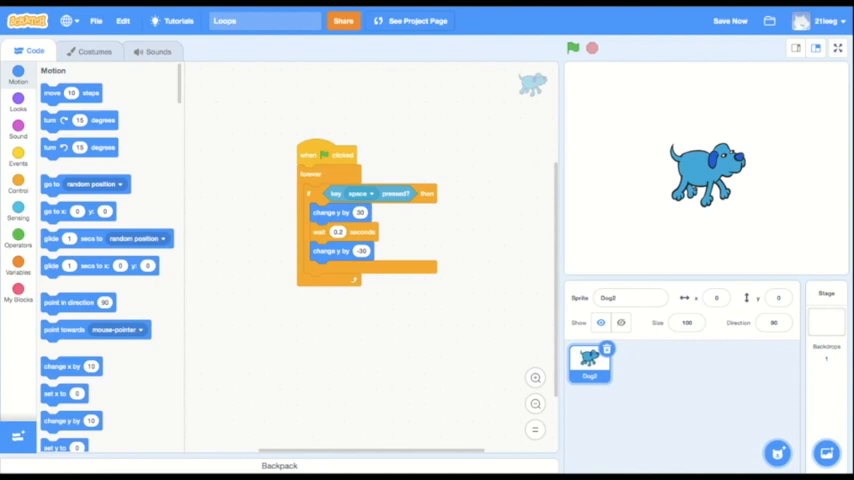
pyautogui.click(573, 48)
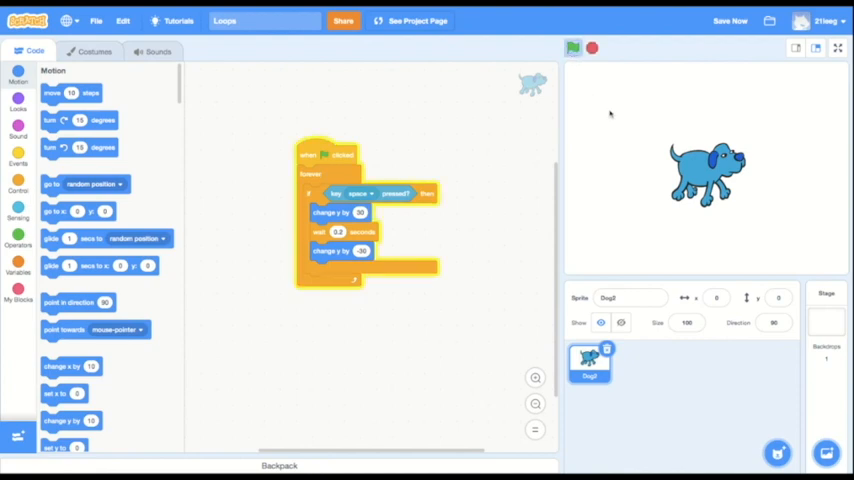
pyautogui.moveTo(629, 135)
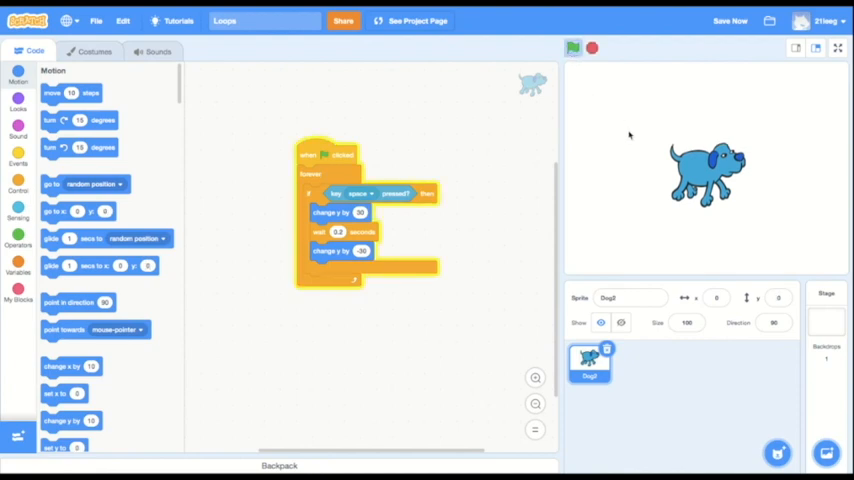